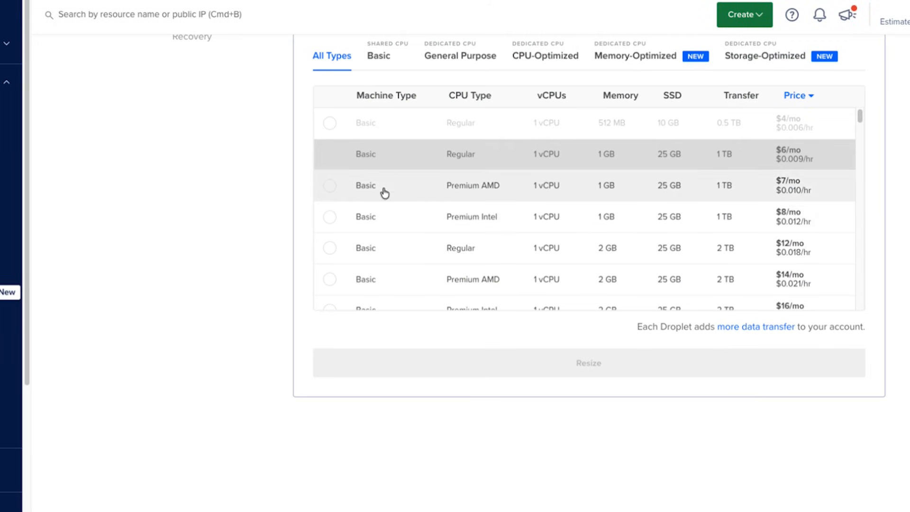
Run free -h to show memory and swap usage now that the 1 GB swap file is on.
scroll(down, 3)
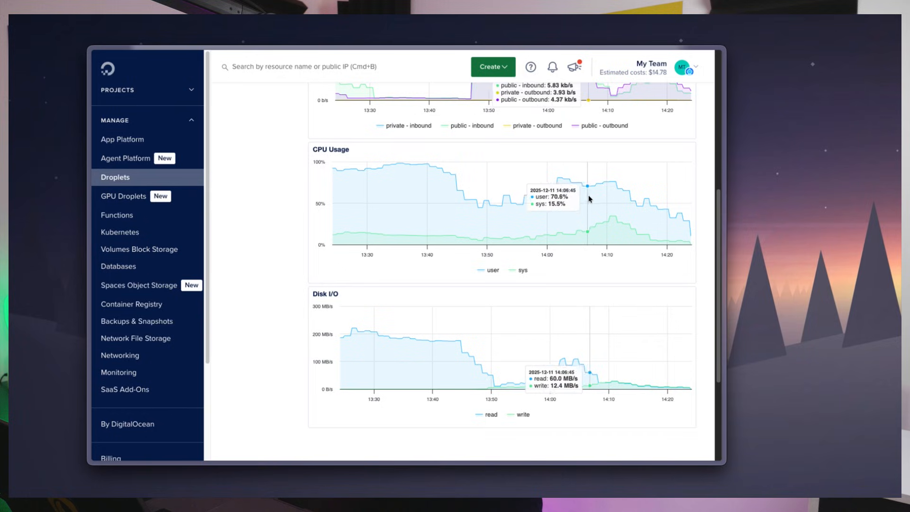
mouse_move(679, 218)
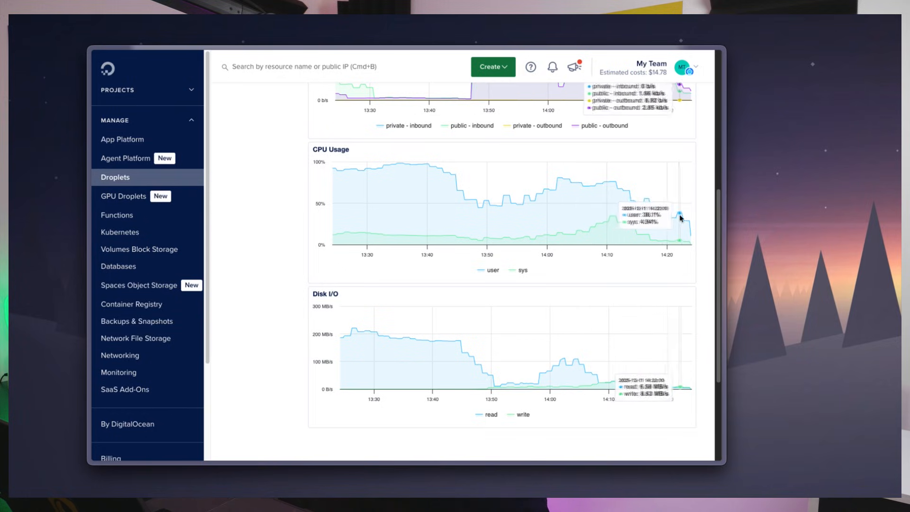
mouse_move(587, 216)
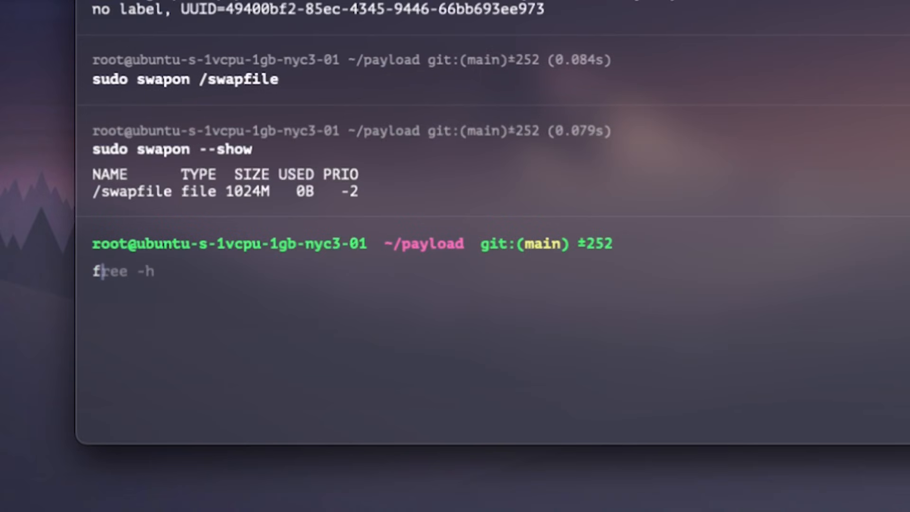
key(Return)
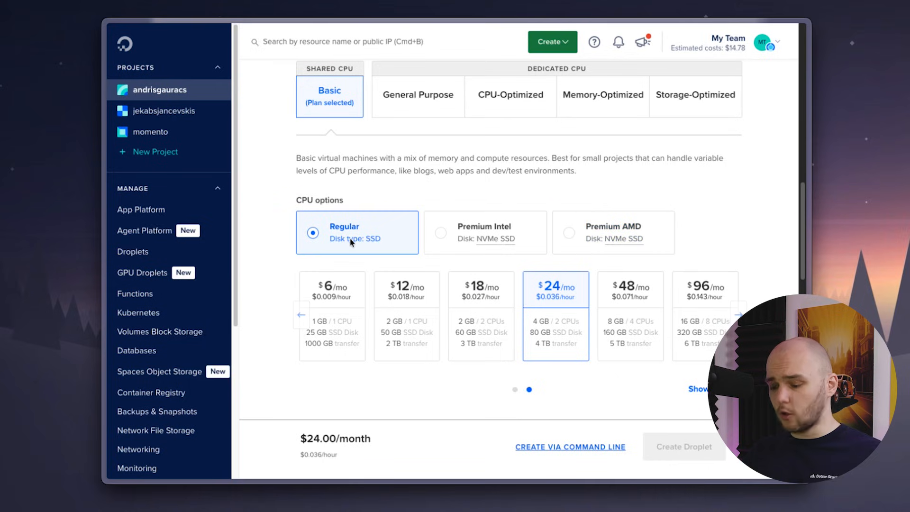
mouse_move(335, 332)
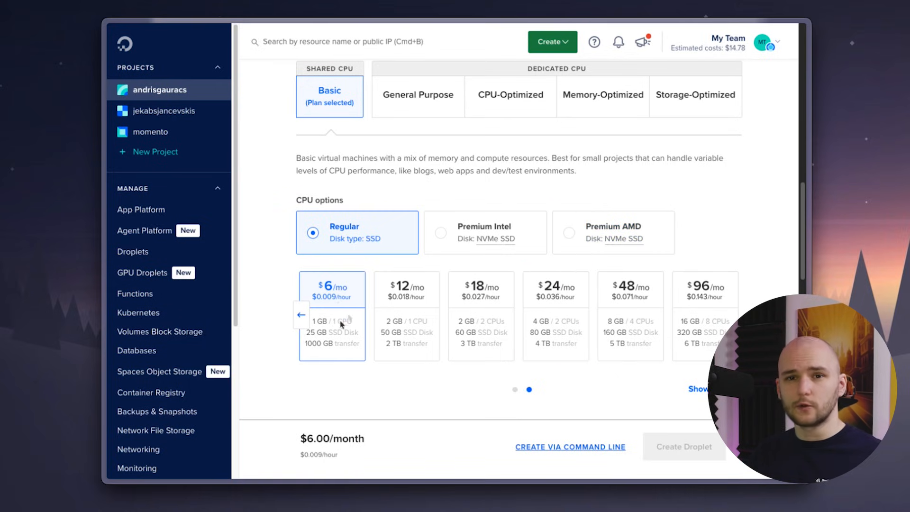
mouse_move(269, 281)
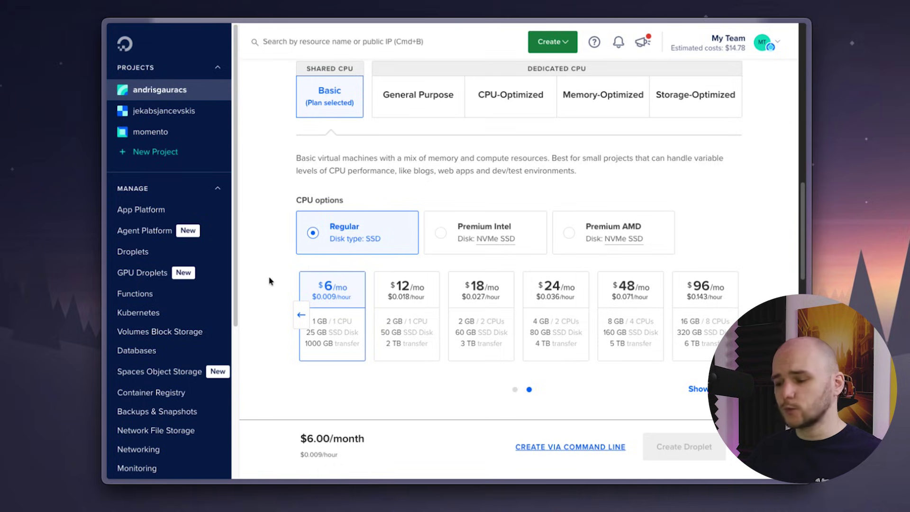
Scroll the Create Droplet page back up to the Basic Regular plan cards.
scroll(up, 3)
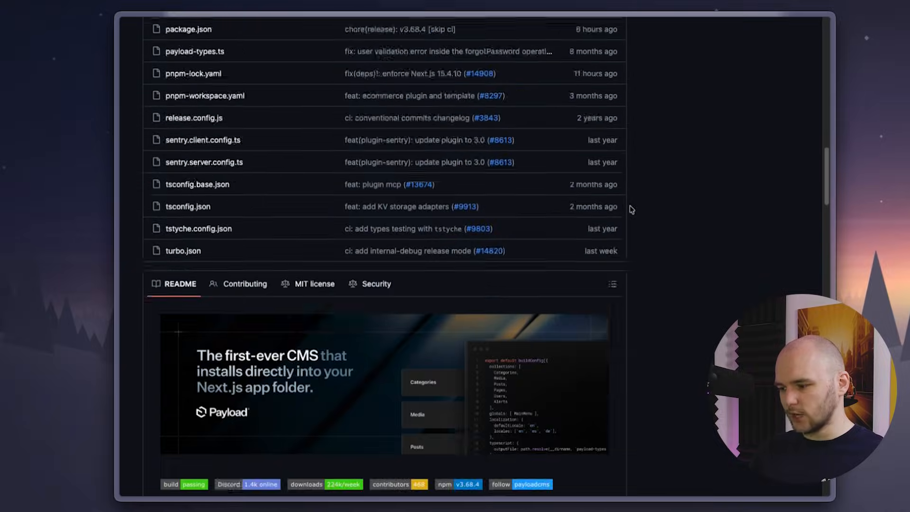
Scroll through the Payload README down to the 'Benefits over a regular CMS' section.
scroll(down, 3)
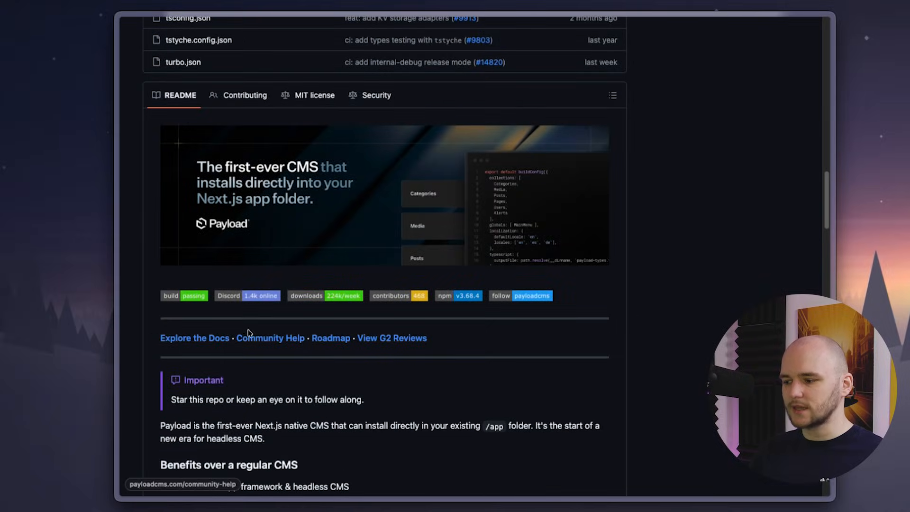
scroll(down, 3)
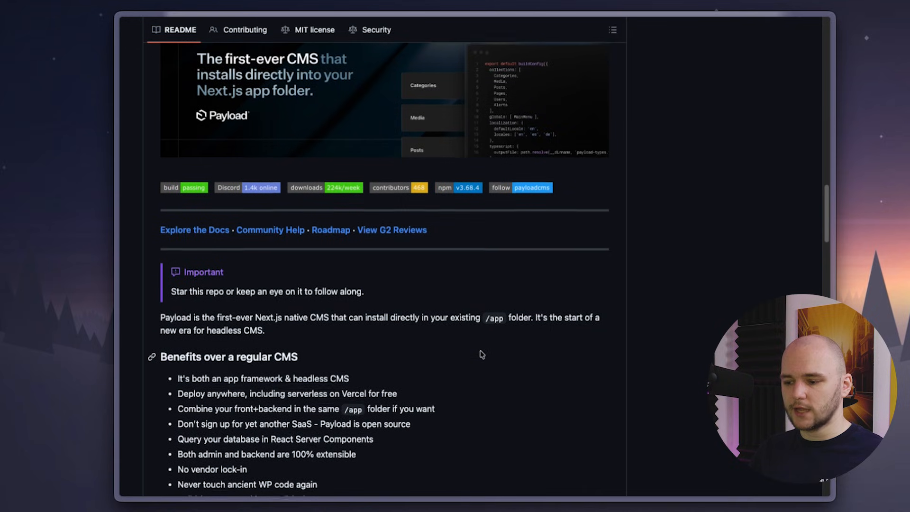
scroll(down, 3)
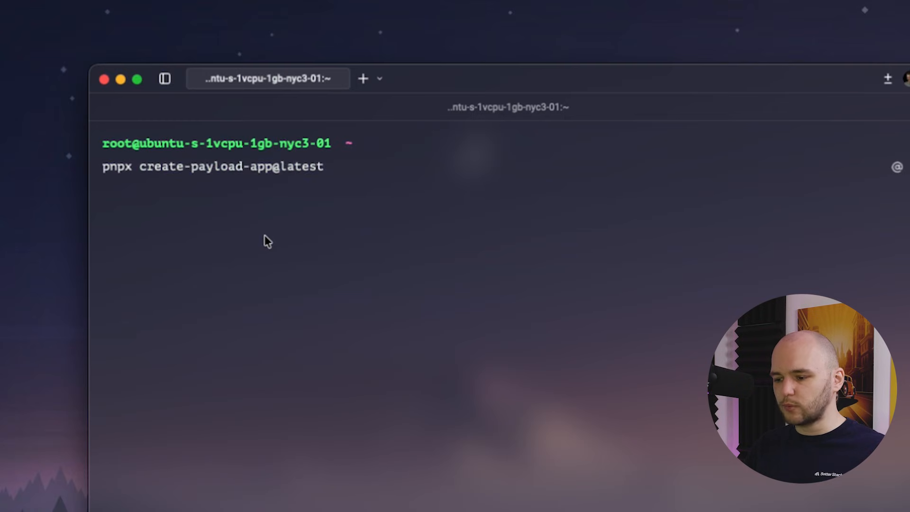
Run create-payload-app naming the project 'payload' with the ecommerce template and SQLite.
key(Return)
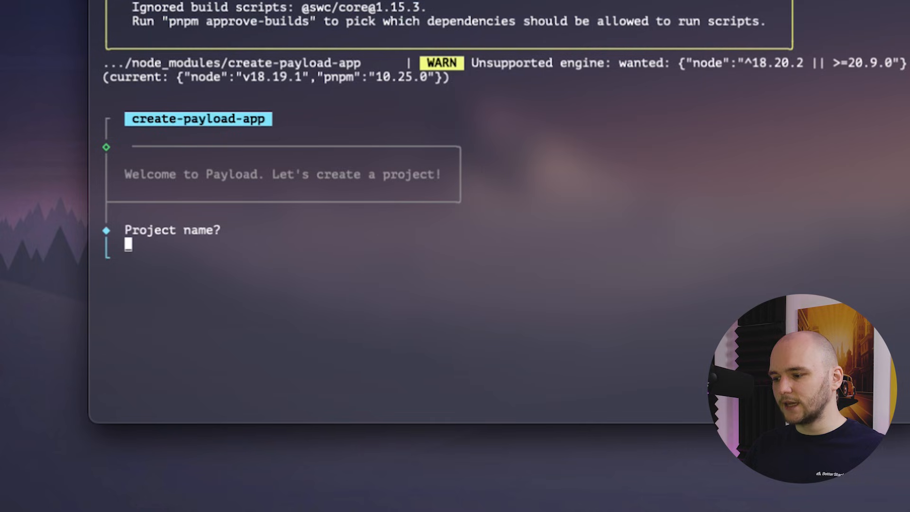
text(payload)
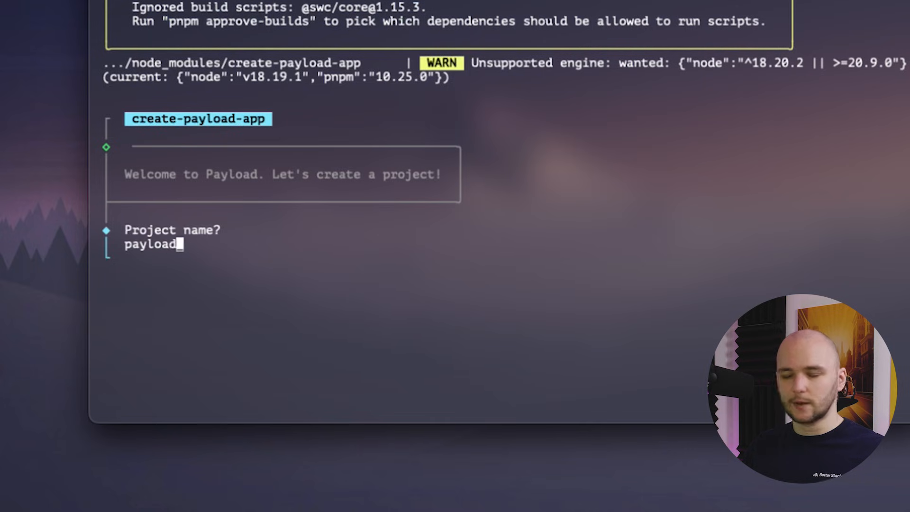
key(Return)
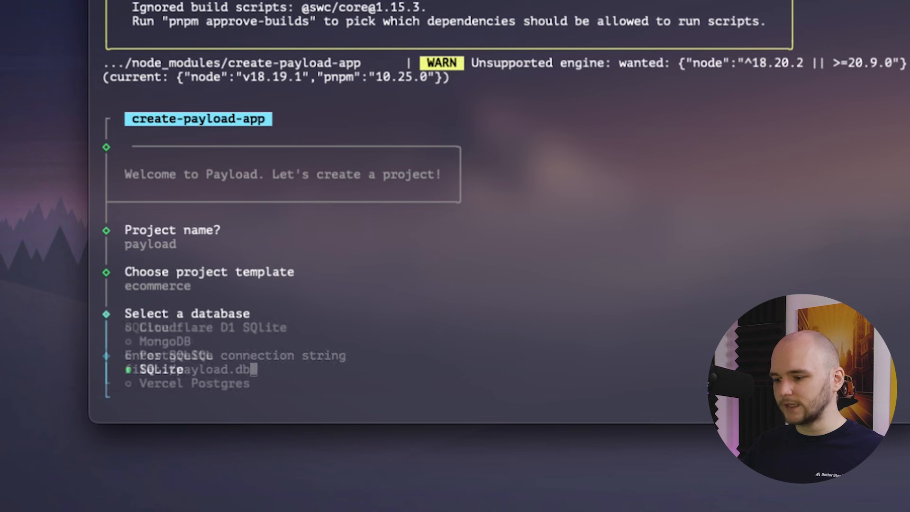
key(Return)
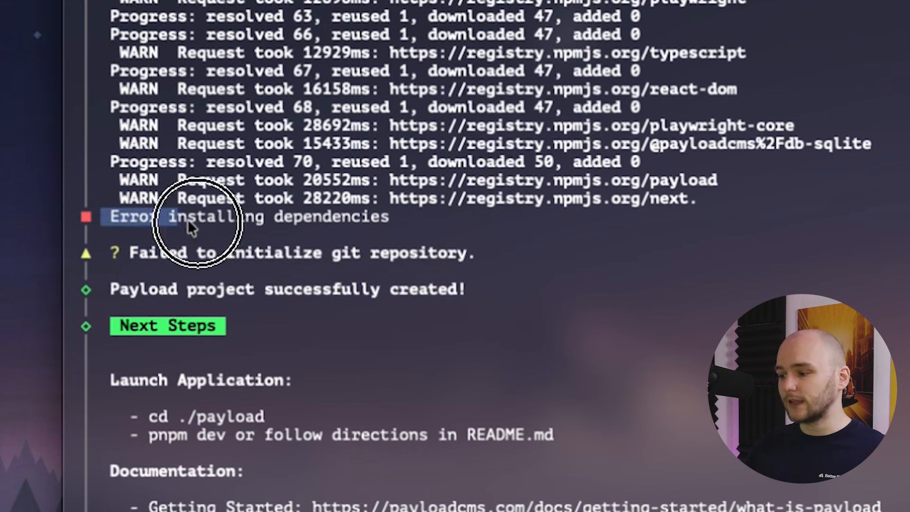
mouse_move(597, 376)
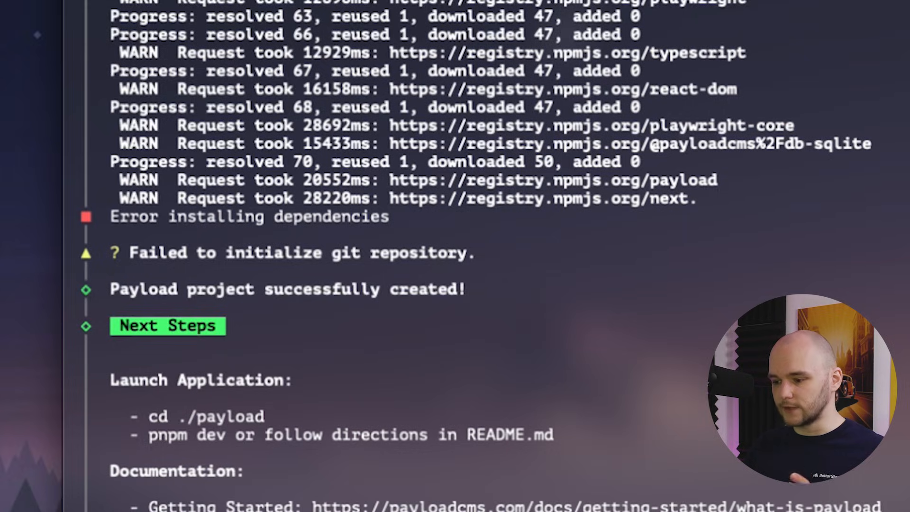
scroll(down, 3)
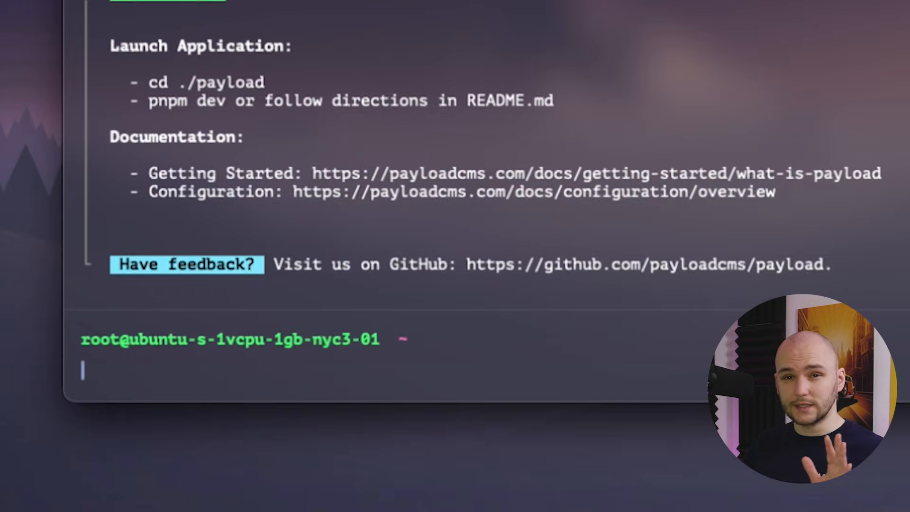
Change into payload/ and run pnpm i, which resolves packages until the process is Killed.
text(cd p)
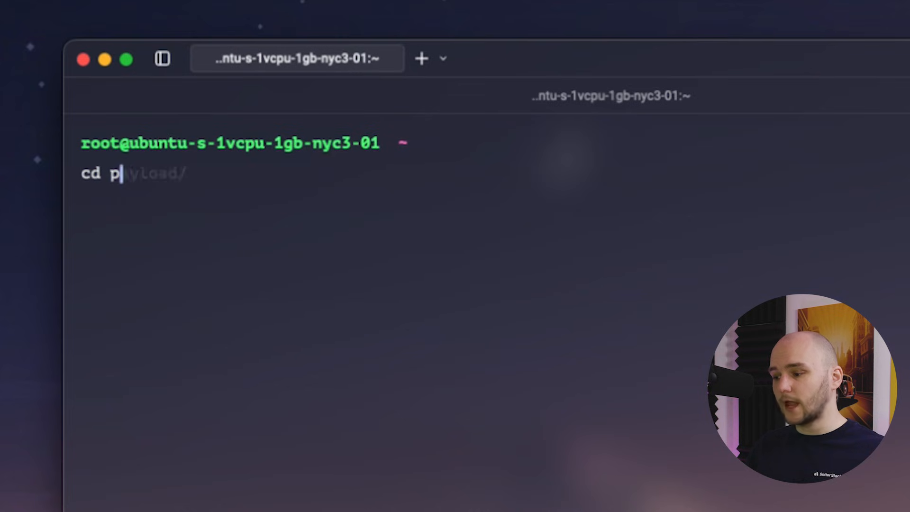
key(Return)
text(pnpm o)
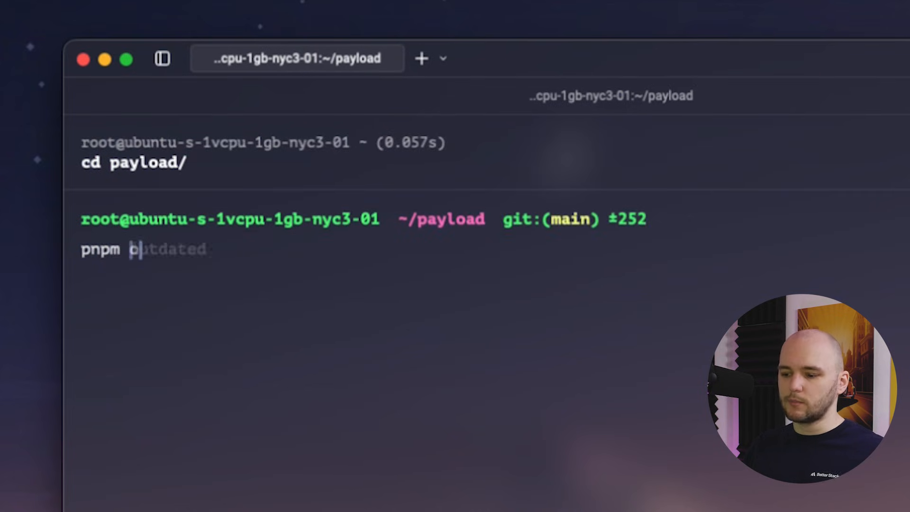
text( i)
key(Return)
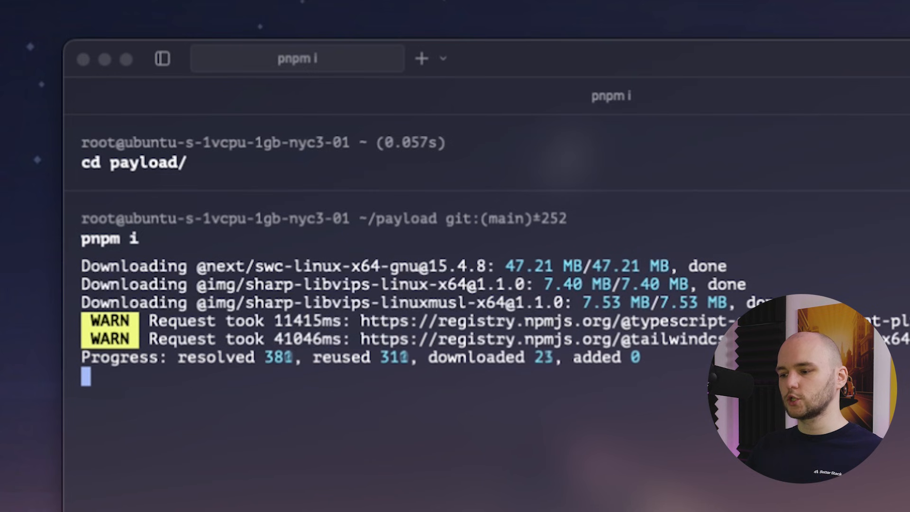
scroll(down, 3)
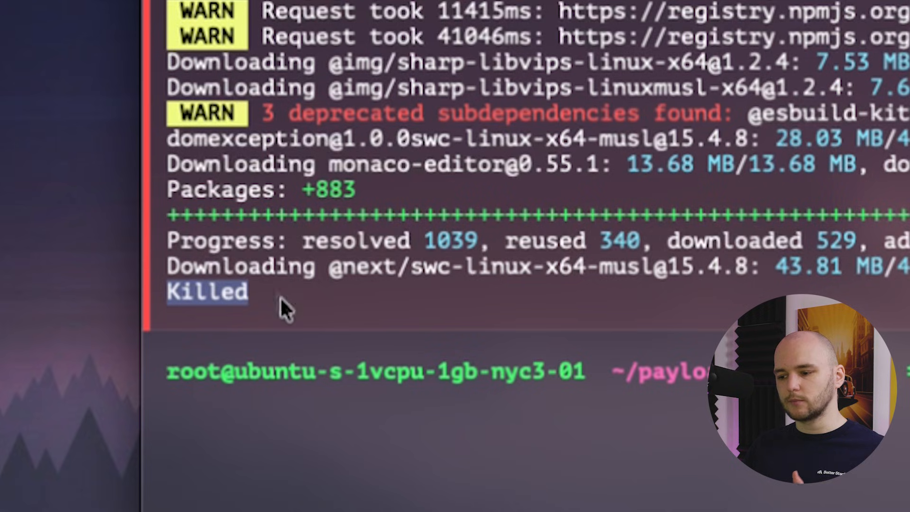
mouse_move(323, 456)
text(sudo swapo)
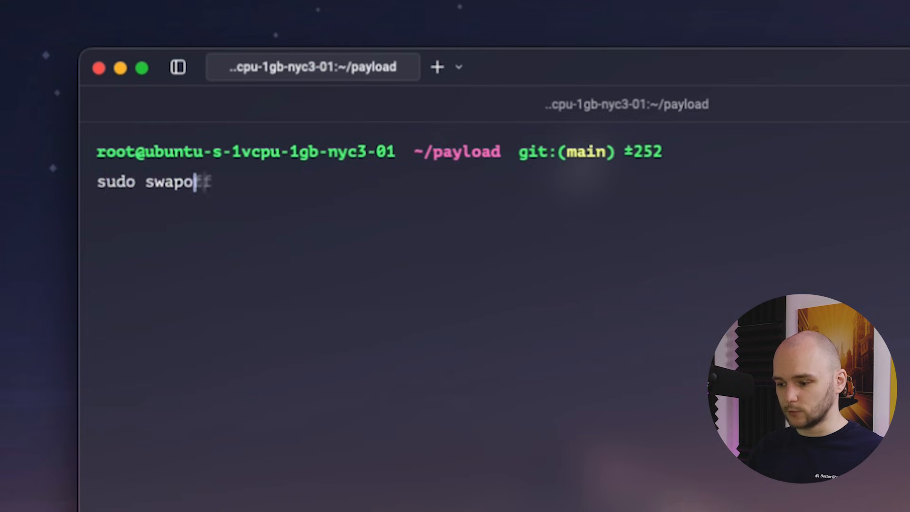
Run swapon --show and free -h, confirming no active swap and about 653 Mi memory available.
text(n --sh)
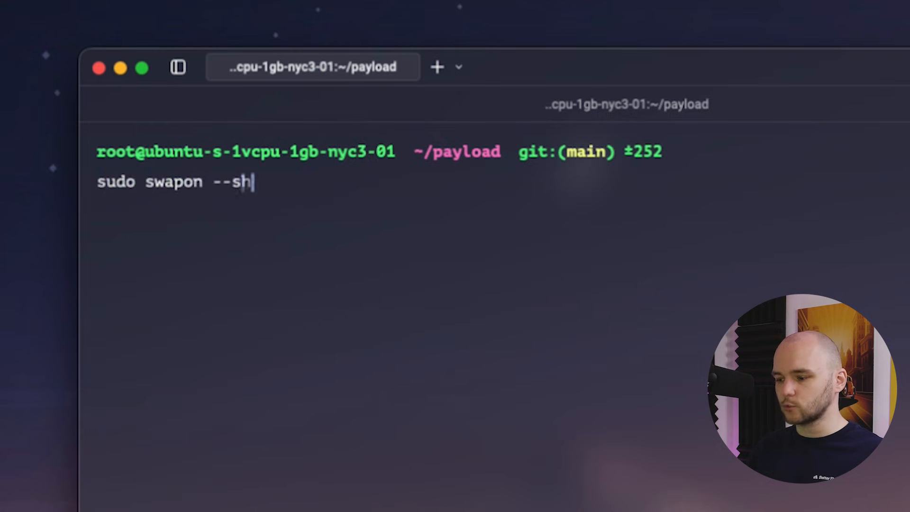
key(Return)
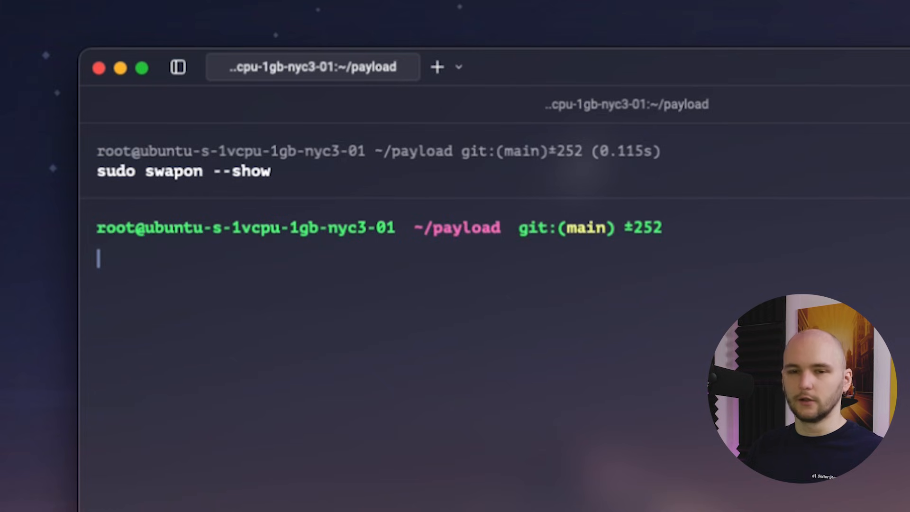
text(free)
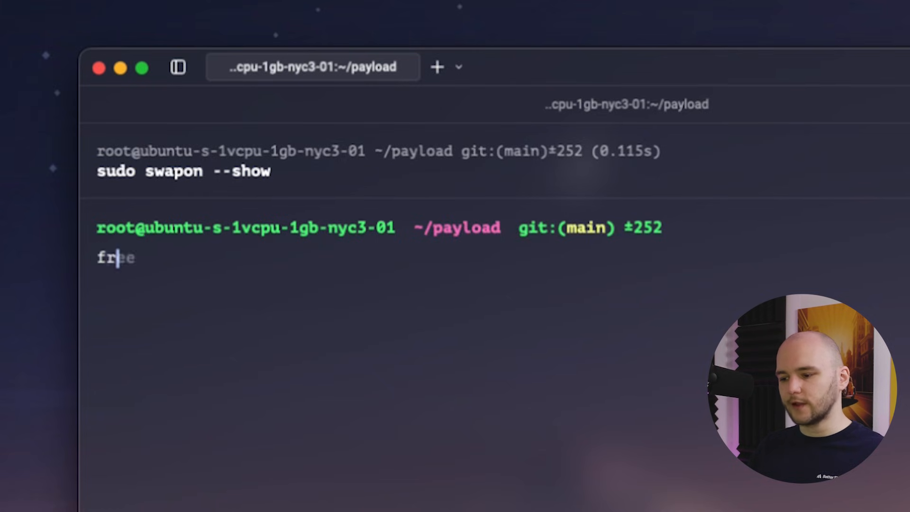
key(Return)
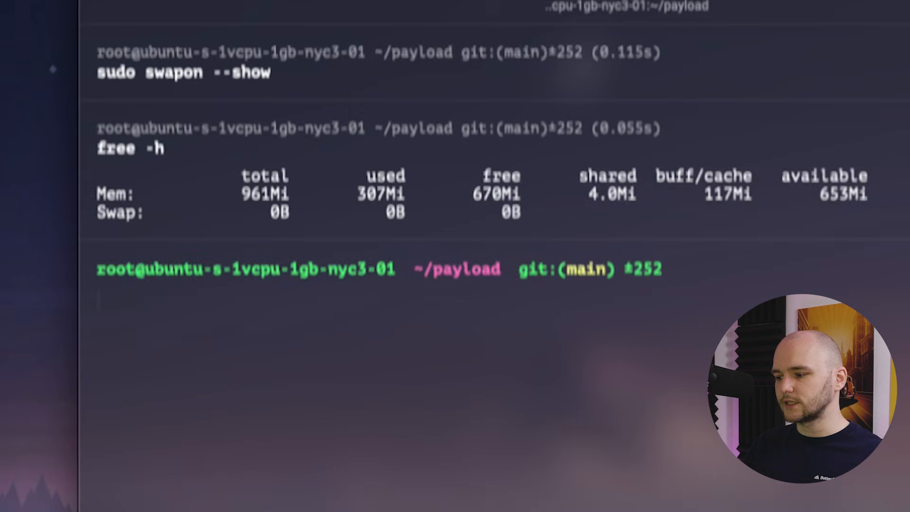
Run df -h to confirm the root filesystem has 20G available.
text(df -h)
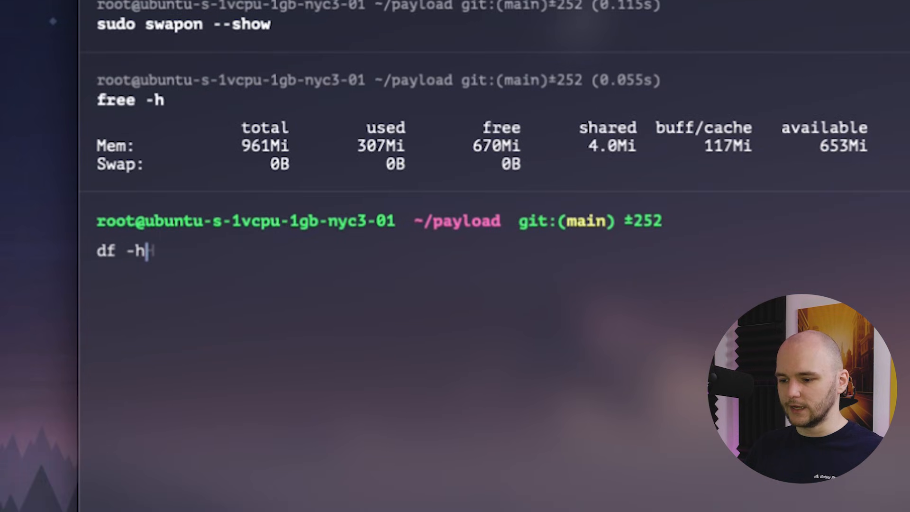
key(Return)
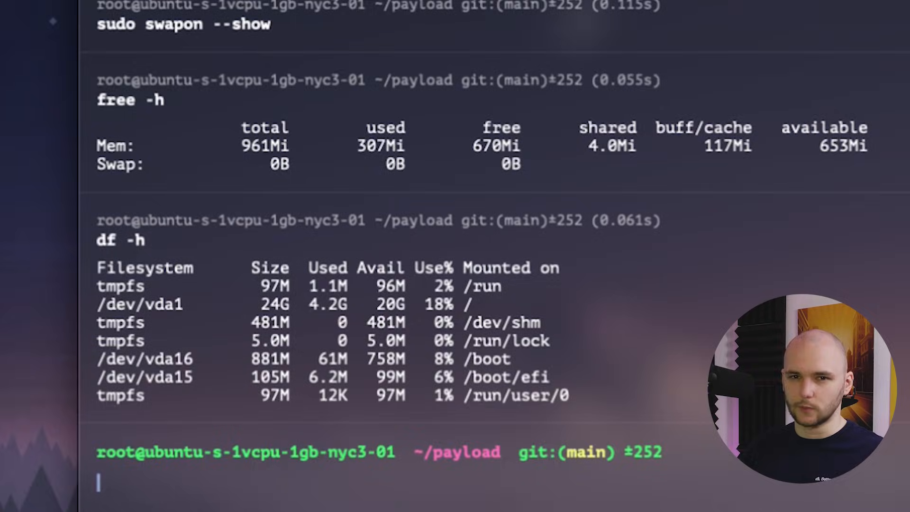
scroll(down, 3)
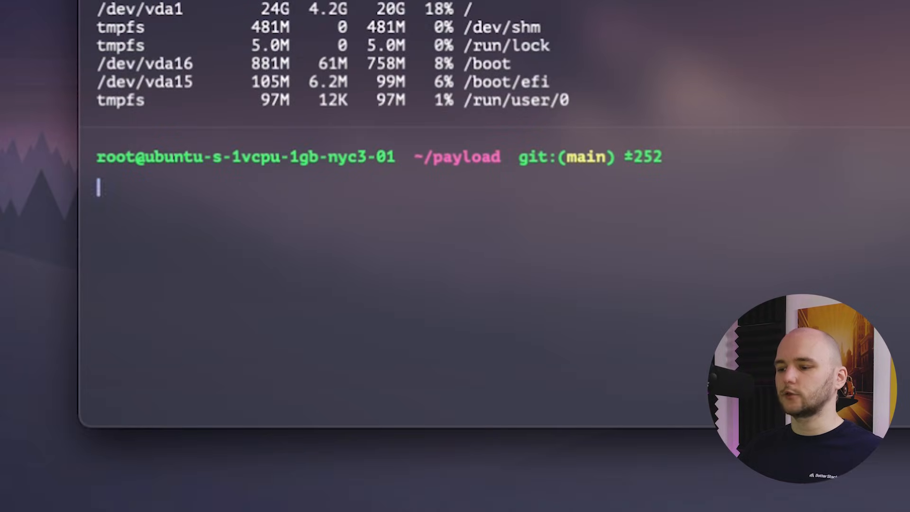
Allocate a 1G file at /swapfile with sudo fallocate -l 1G.
text(sudo factor)
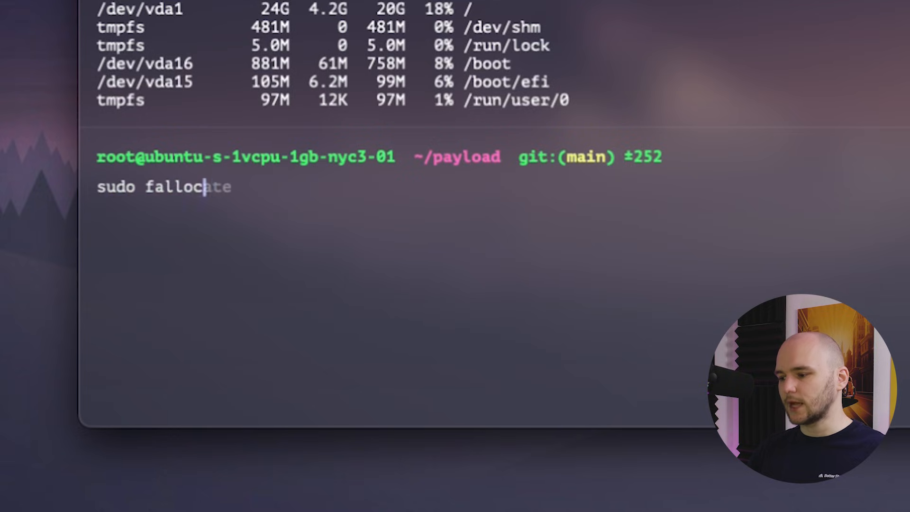
text(--group)
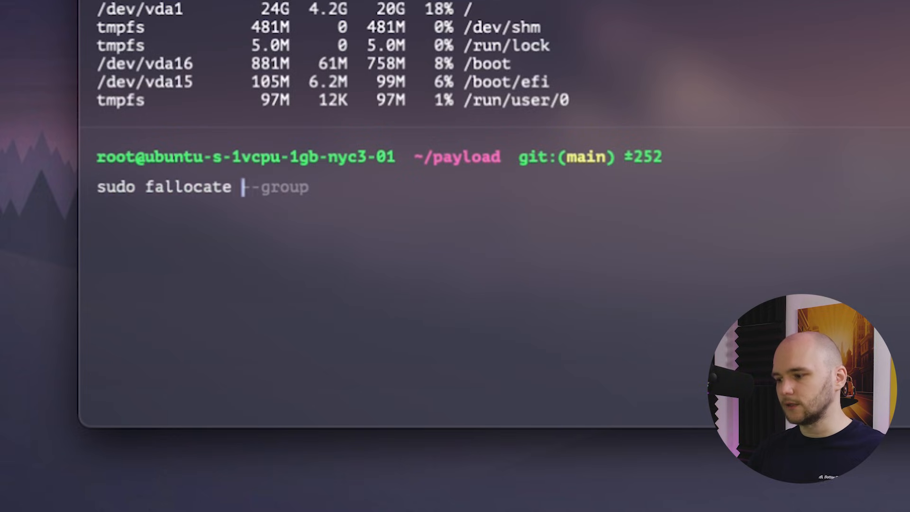
text(-l 1)
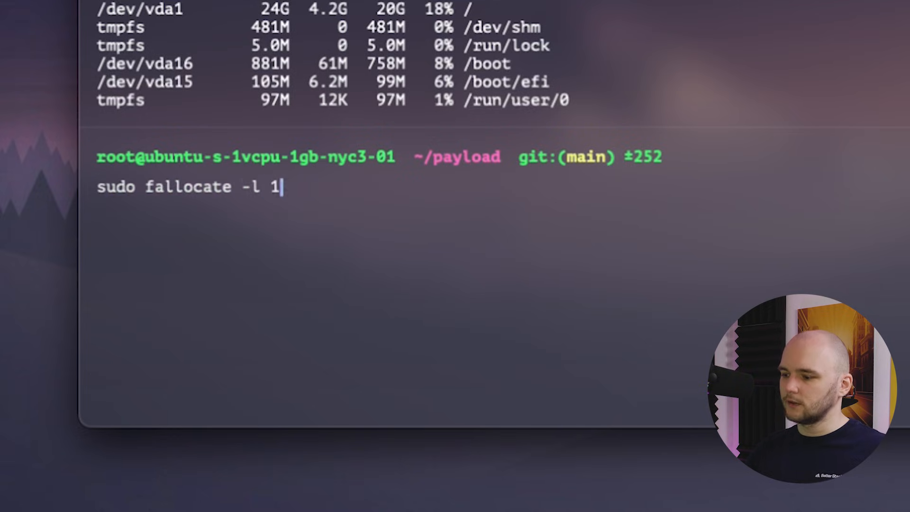
text(G README.md)
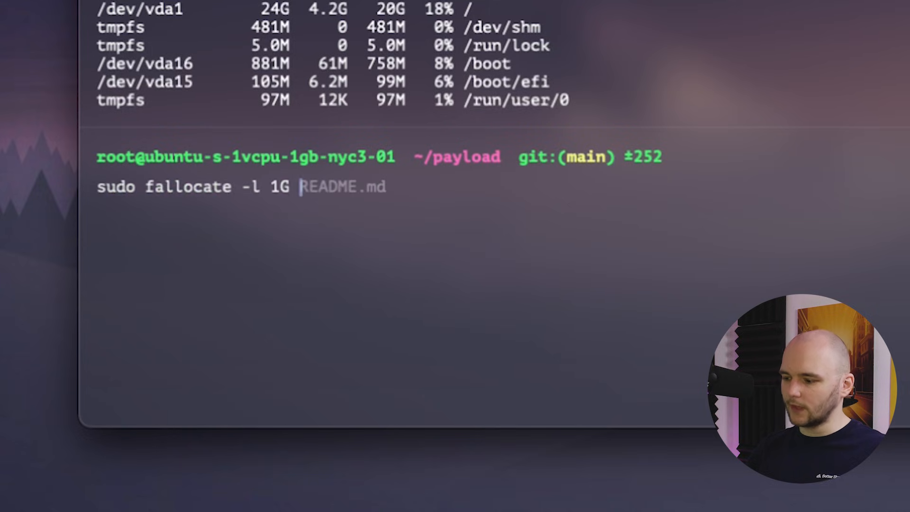
text(/swapfile)
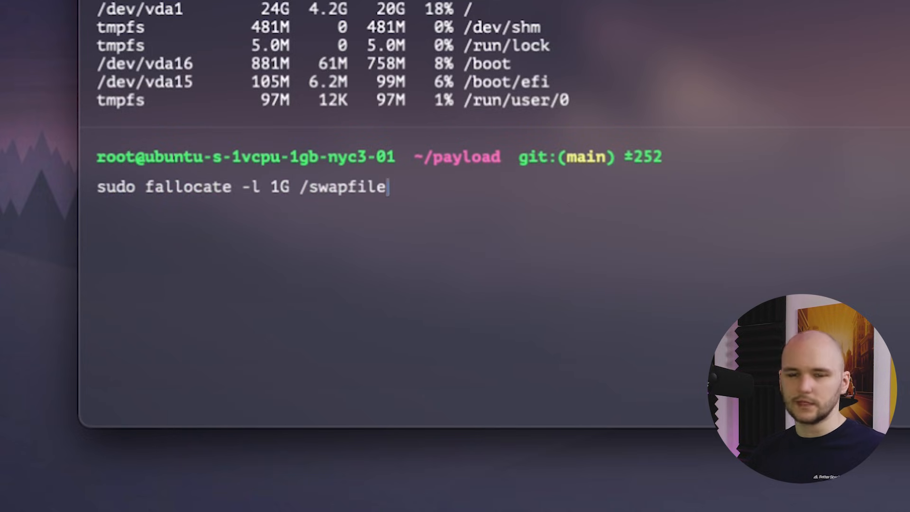
key(Return)
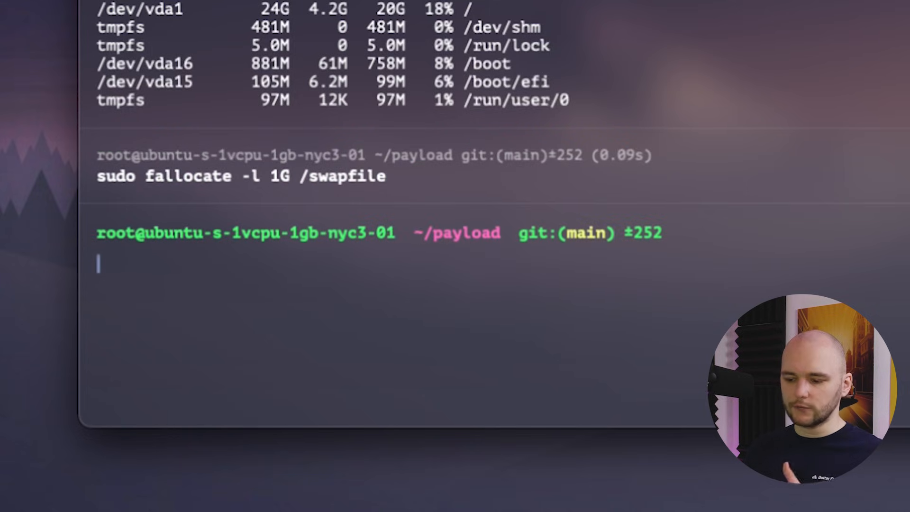
List /swapfile with ls -lh to see its 1.0G size and default permissions.
text(ls README.md)
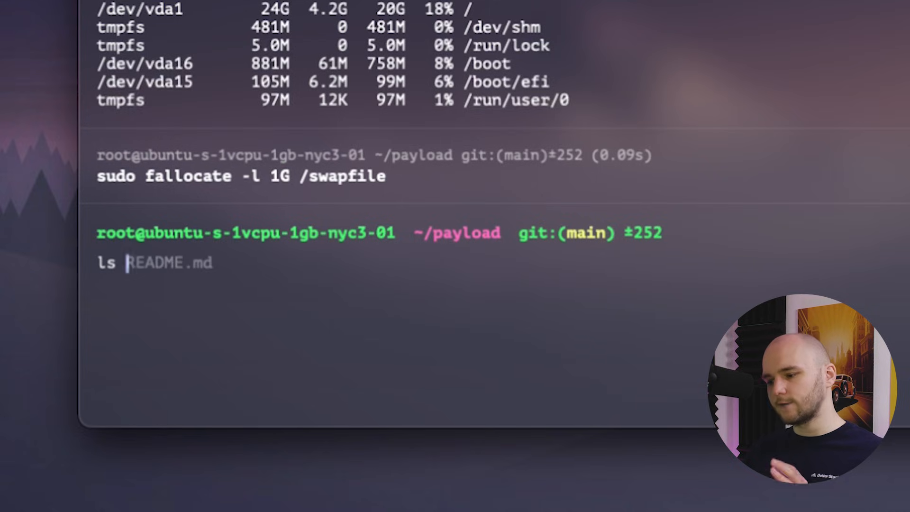
text(-lh)
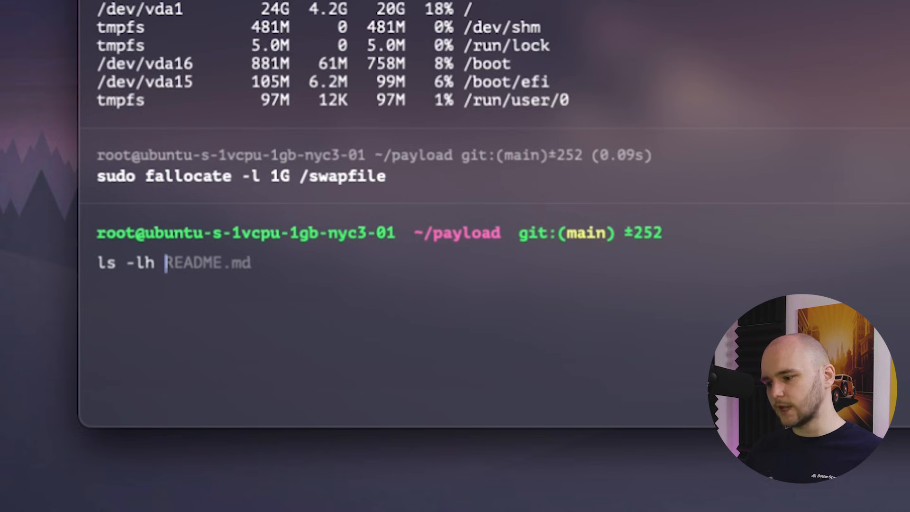
text(/swapfile)
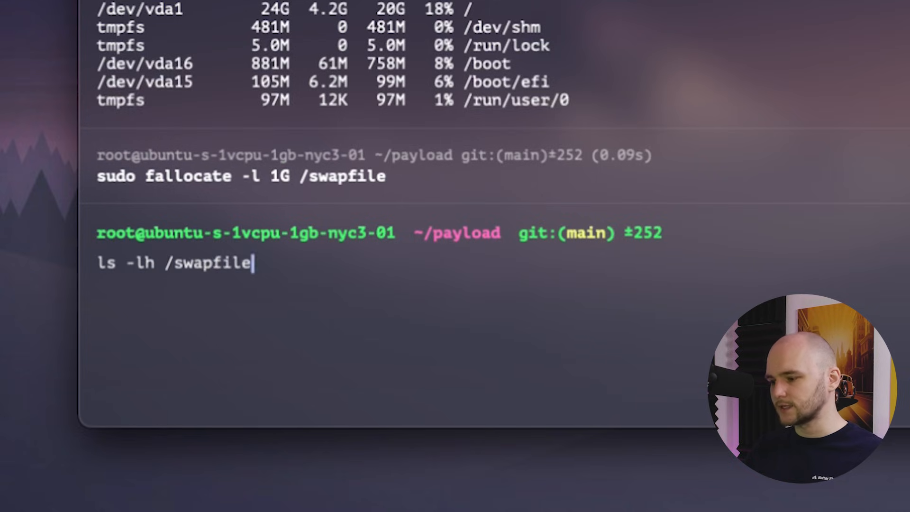
key(Return)
text(sudo chmod 600)
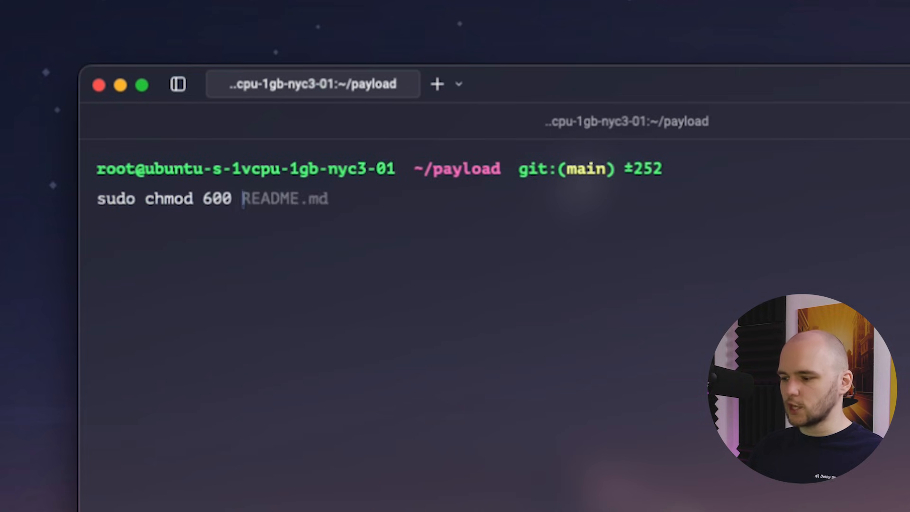
Restrict /swapfile to root read/write with chmod 600 and list it again to verify.
key(Return)
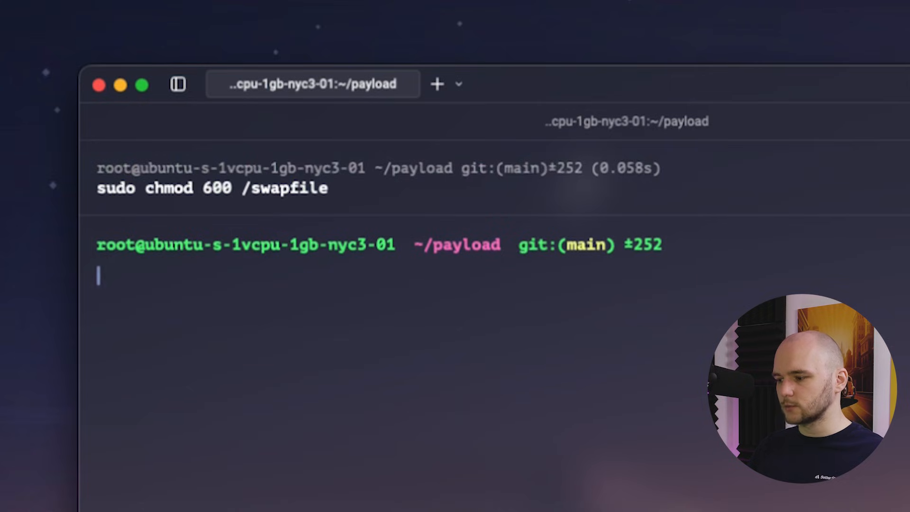
text(ls -lh /swapfile)
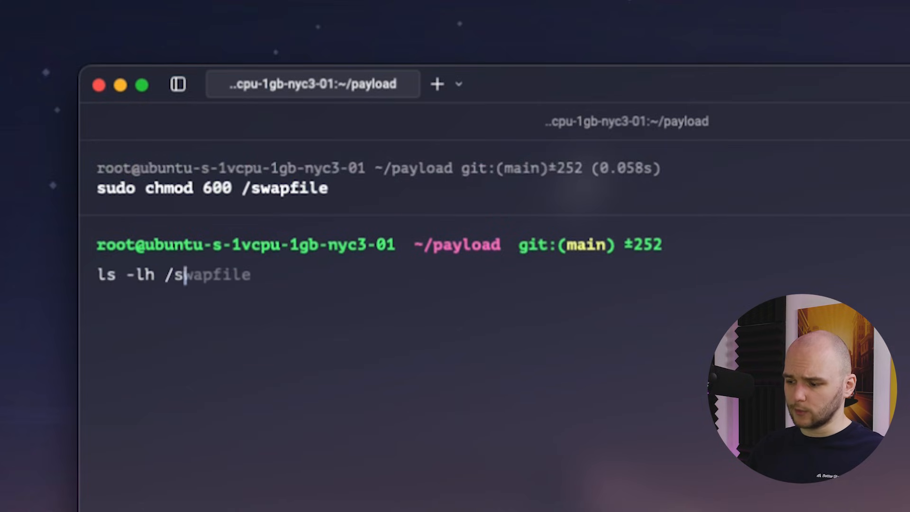
key(Return)
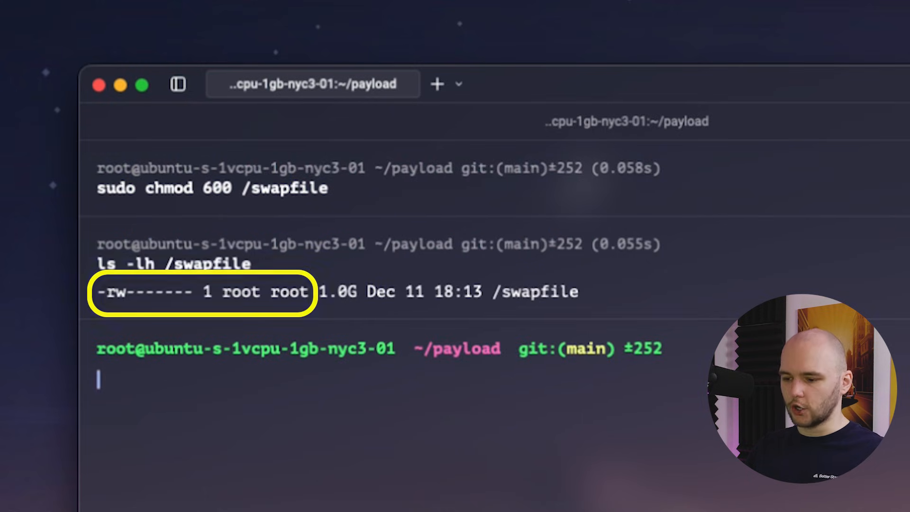
Format /swapfile with mkswap, enable it with swapon, and confirm swapon --show lists 1024M swap.
text(sudo chmod 900 /swapfile)
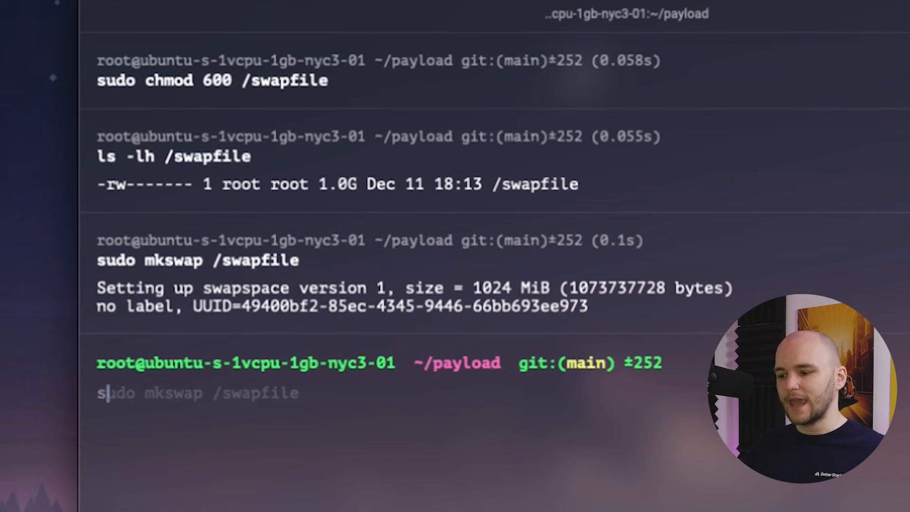
text(sudo swapon --show)
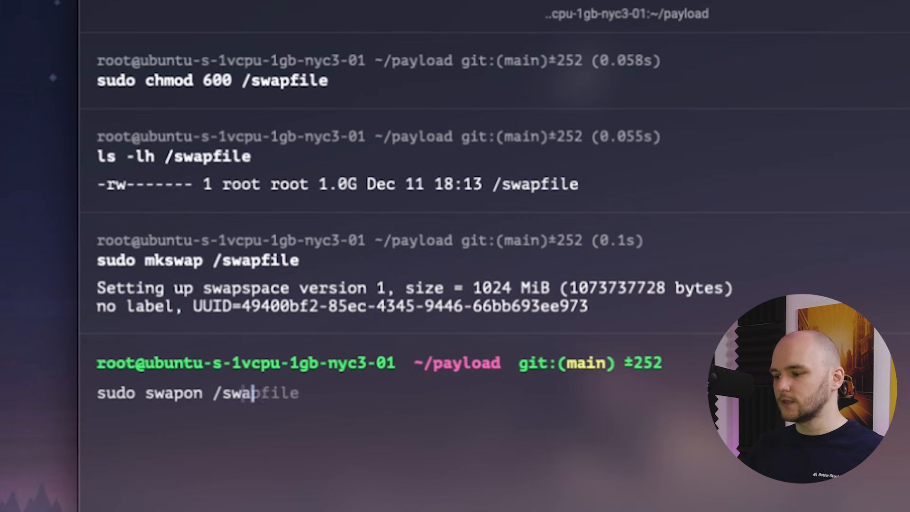
key(Return)
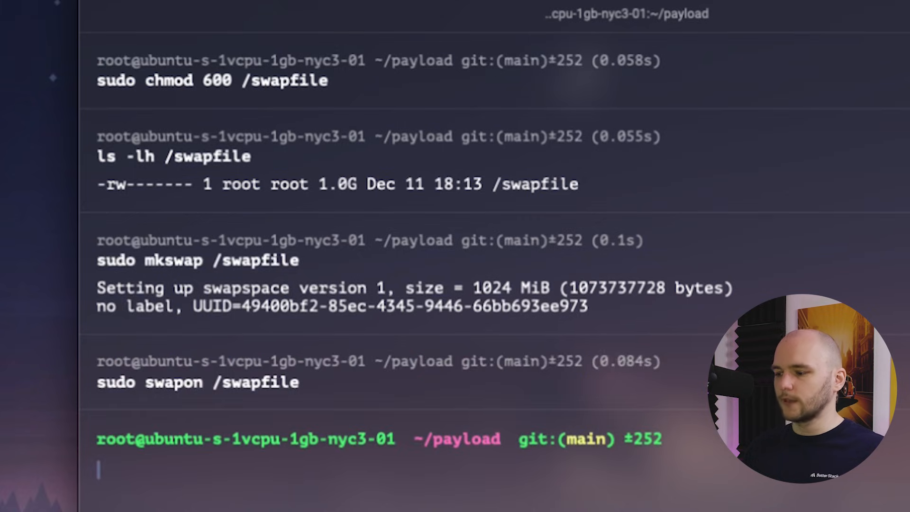
scroll(down, 3)
text(sudo swapo)
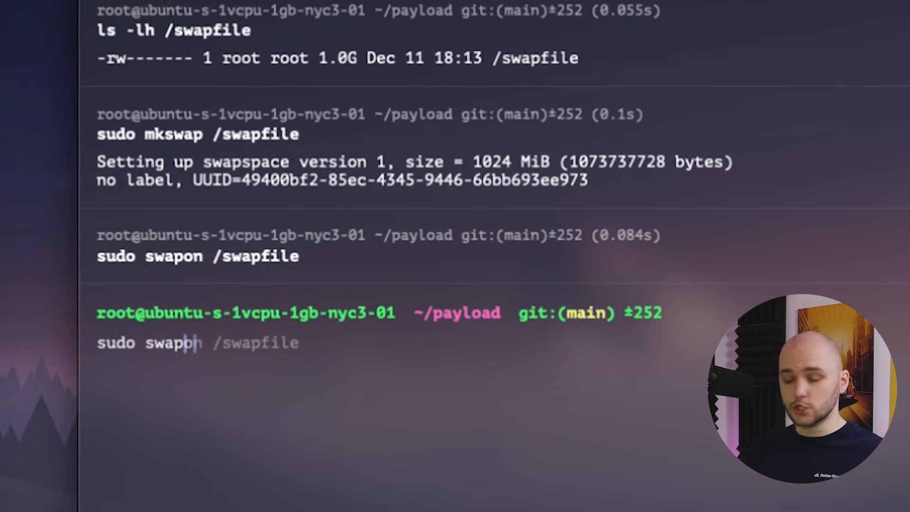
key(Return)
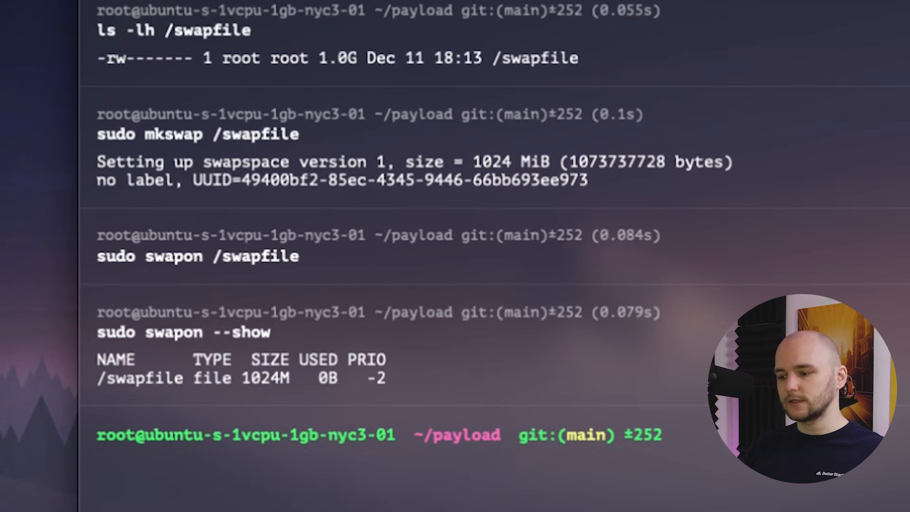
click(342, 383)
text(p)
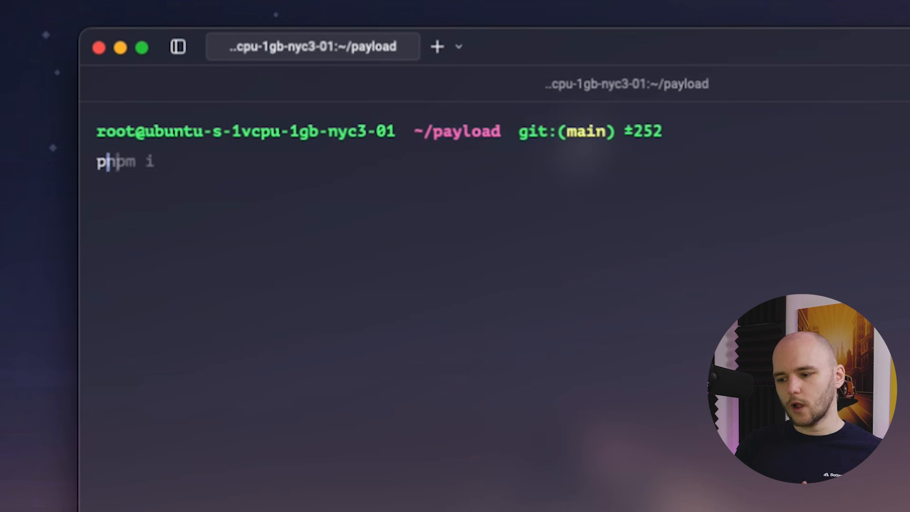
Rerun pnpm install so it completes (Done in 47.4s), then clear the terminal.
key(Return)
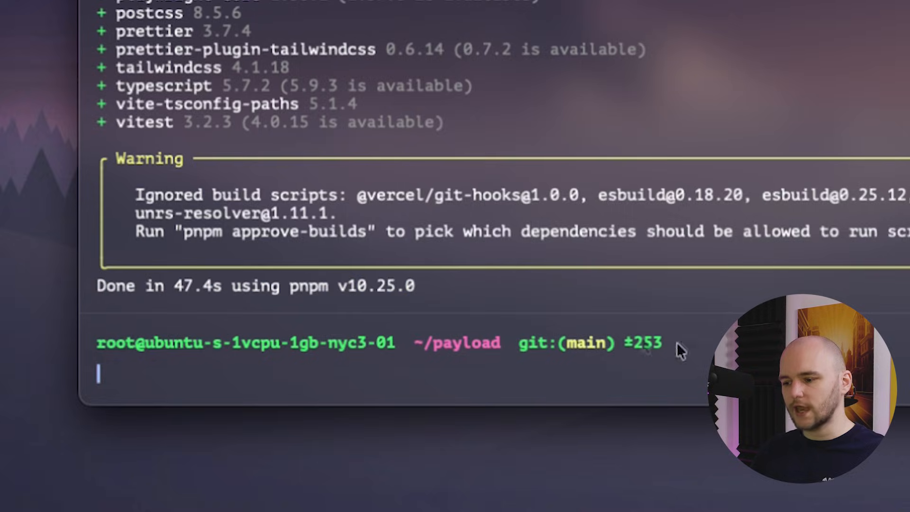
text(clear)
text(free)
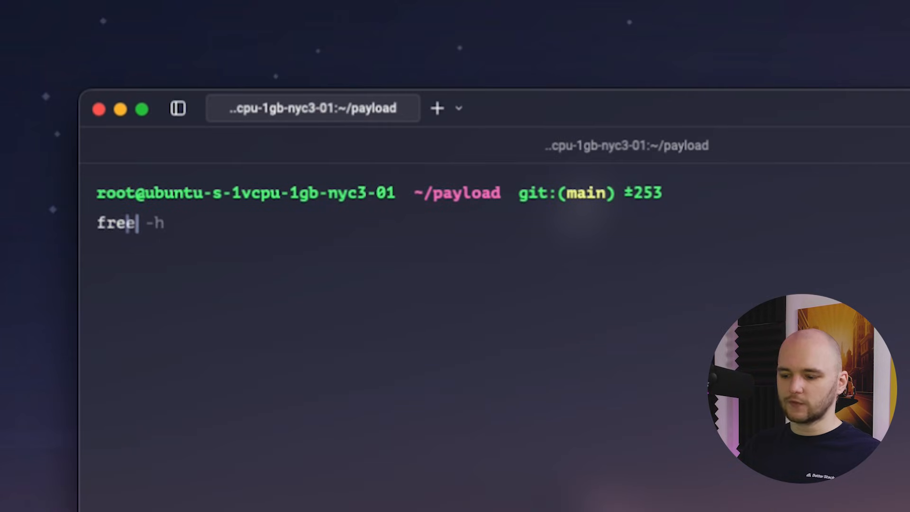
Run free -h showing ~961Mi RAM and 1.0Gi swap, then queue sudo swapon --show.
key(Return)
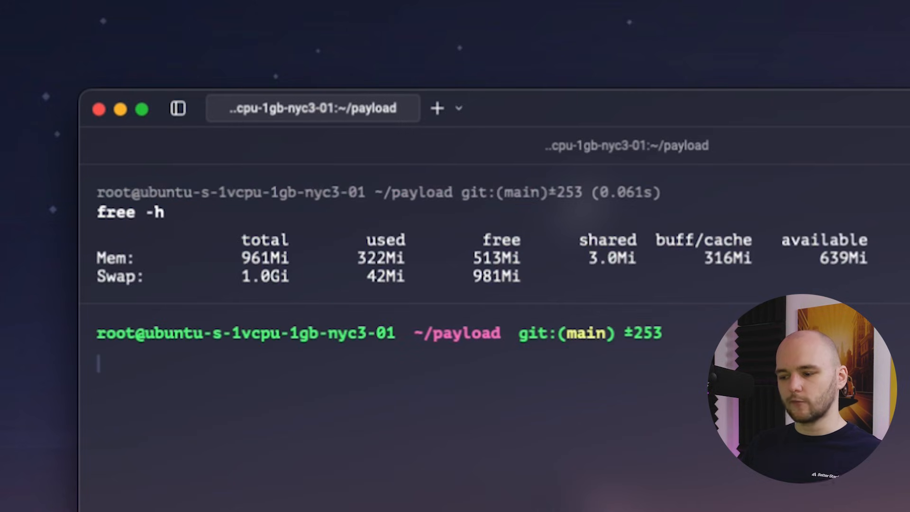
mouse_move(663, 396)
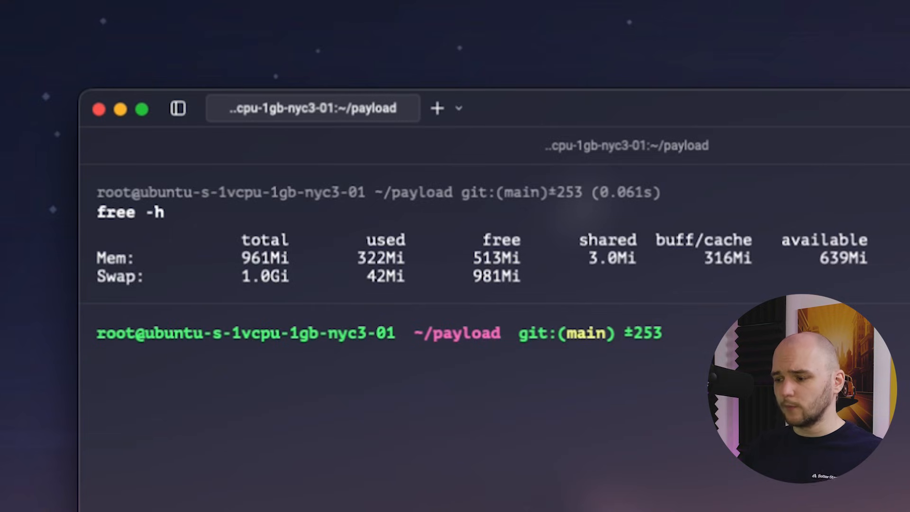
text(sudo swapon --show)
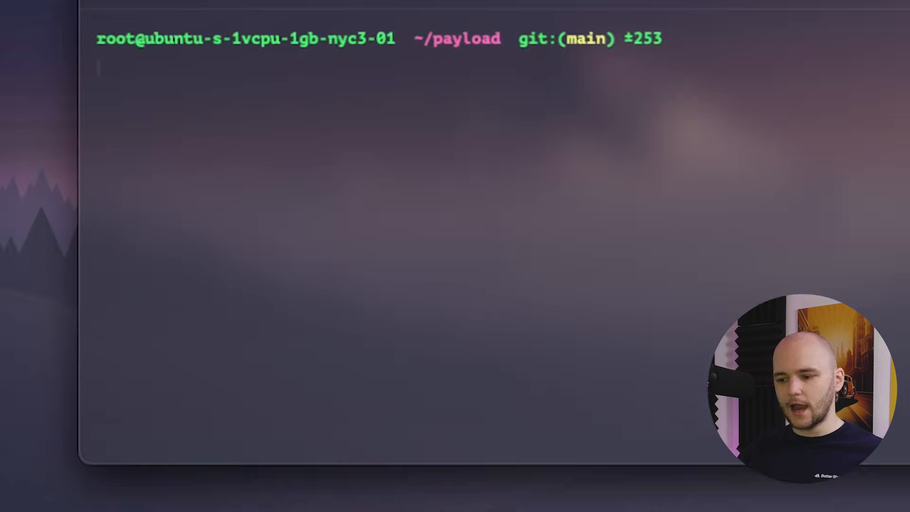
Start the Payload production build with pnpm build.
text(pnpm i)
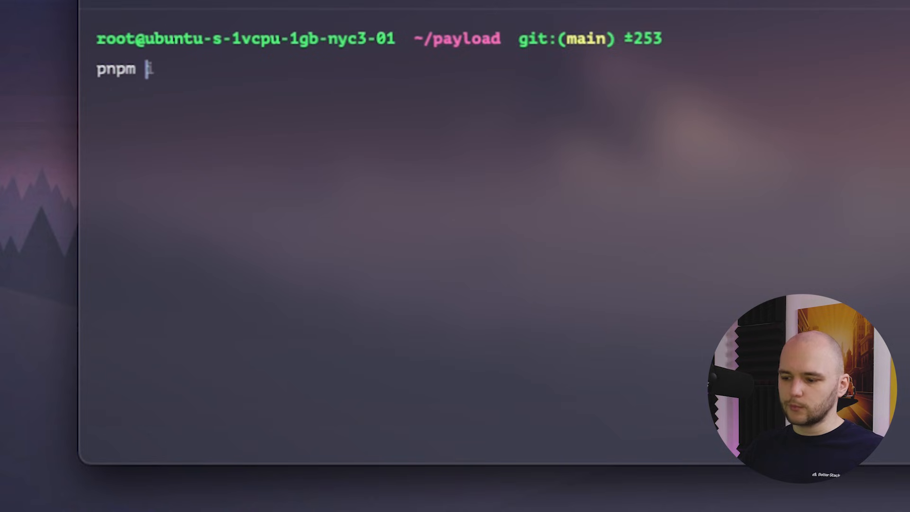
text(build)
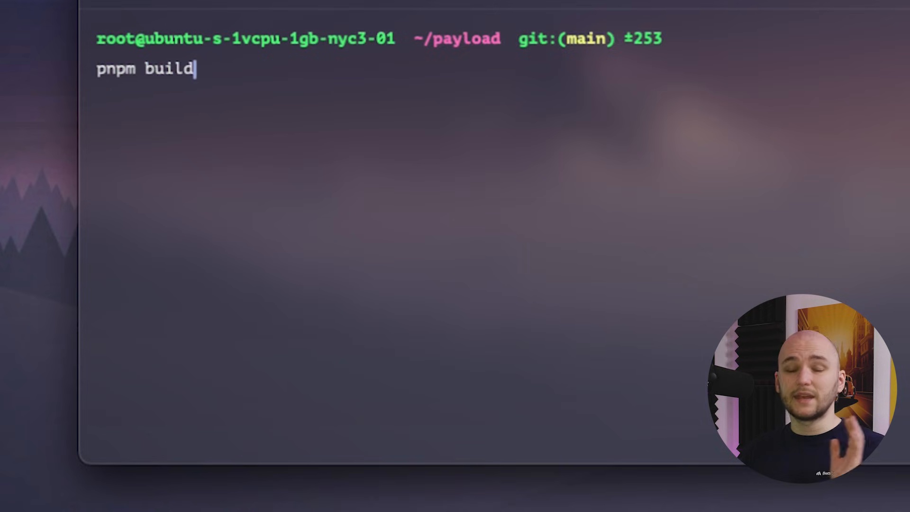
key(Return)
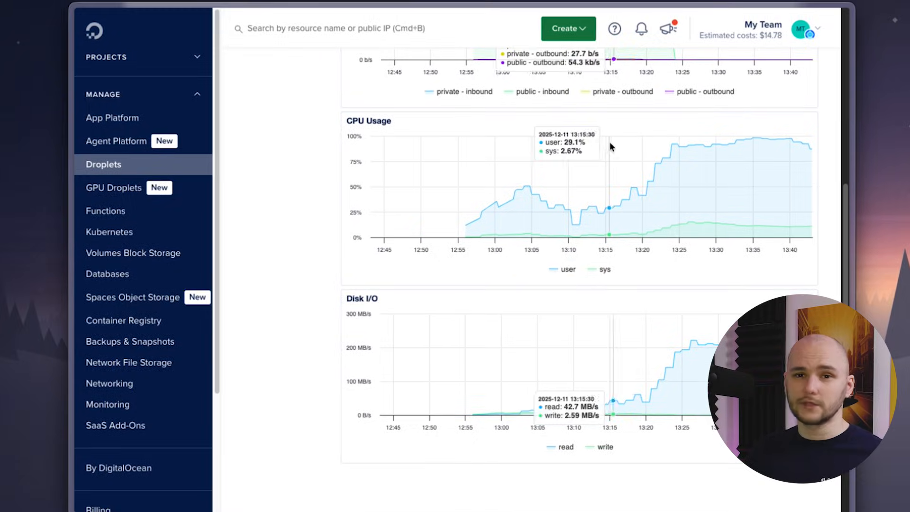
mouse_move(605, 219)
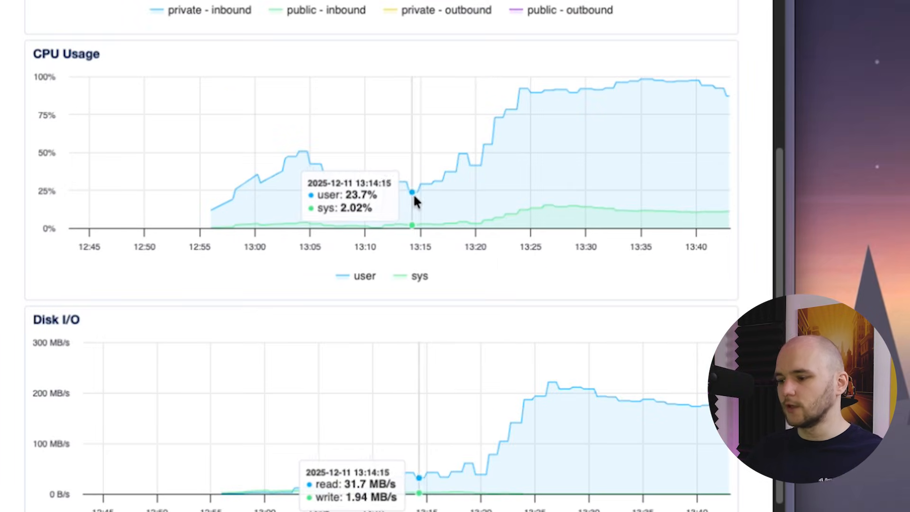
mouse_move(517, 163)
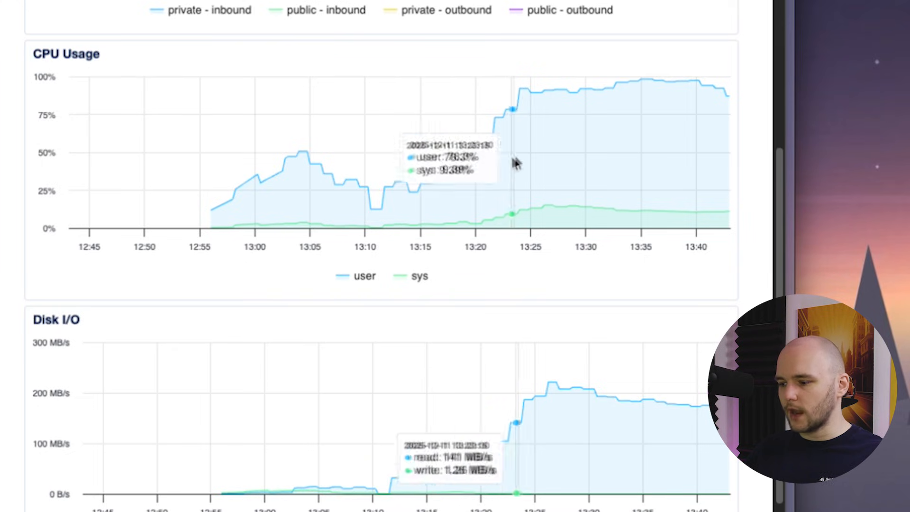
mouse_move(726, 142)
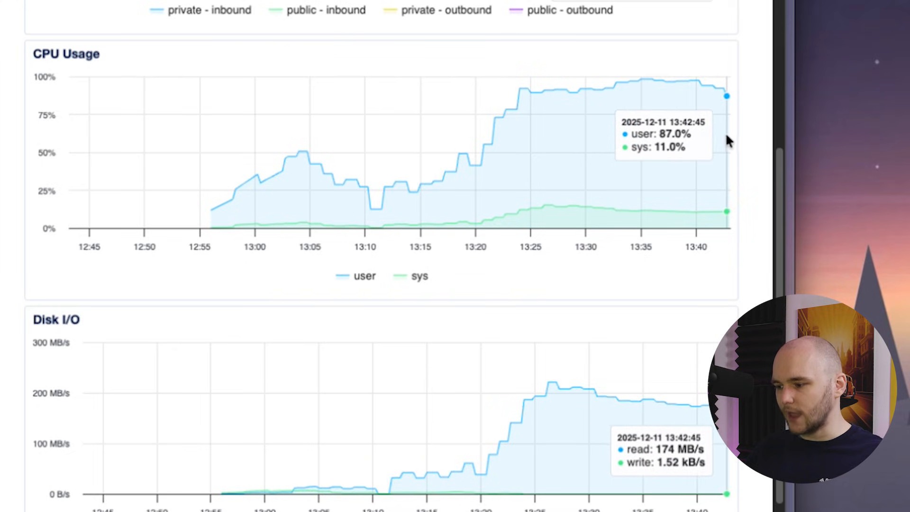
mouse_move(722, 140)
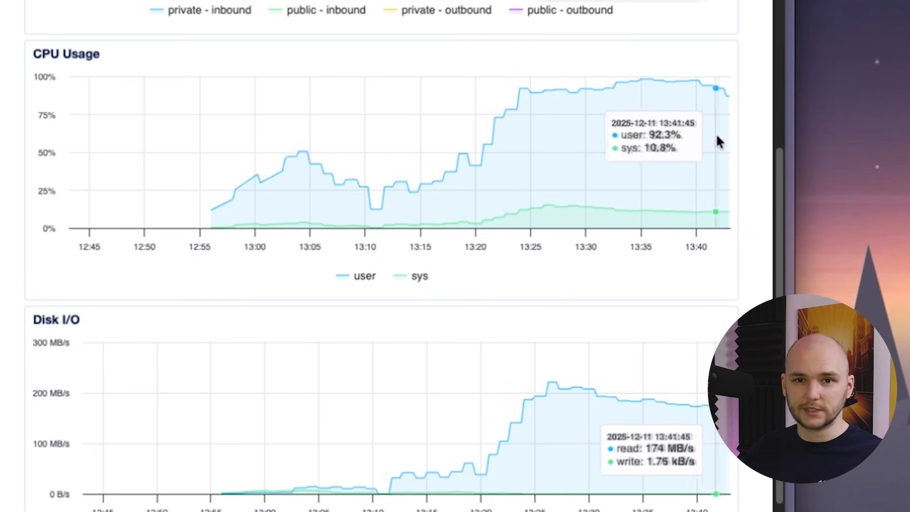
mouse_move(635, 144)
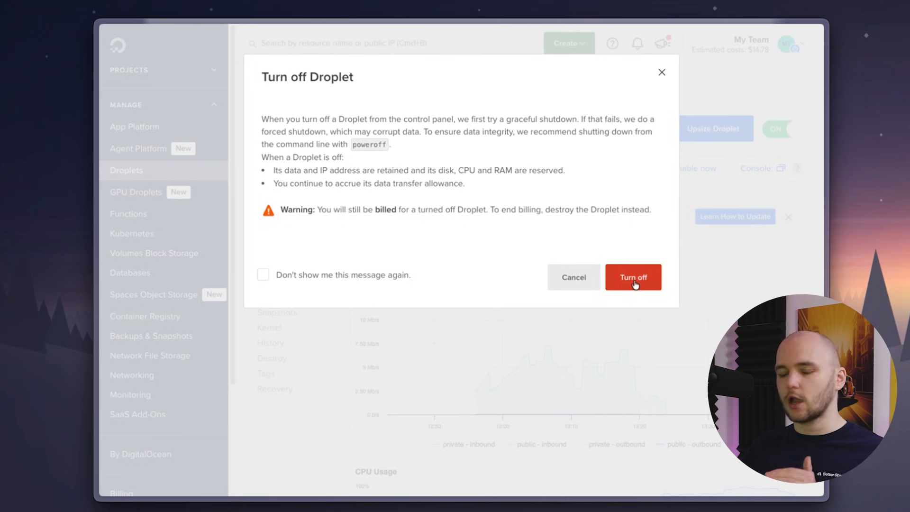
Confirm turning the droplet off, then switch it back on.
click(633, 277)
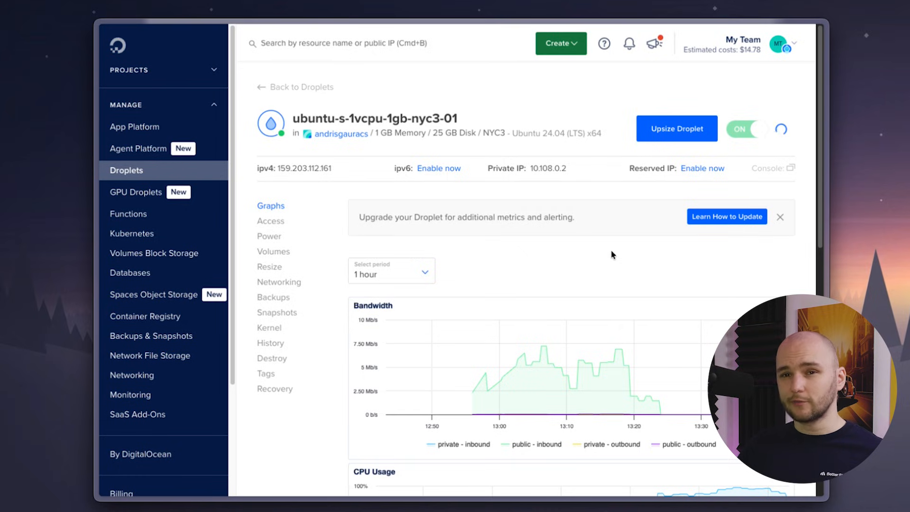
click(742, 129)
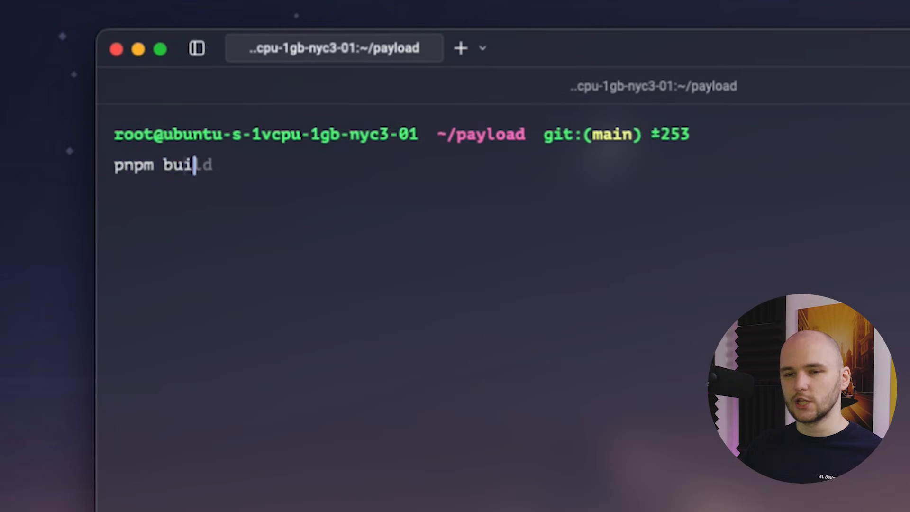
Rerun pnpm build, which fails with the 8000 MB memory limit.
key(Return)
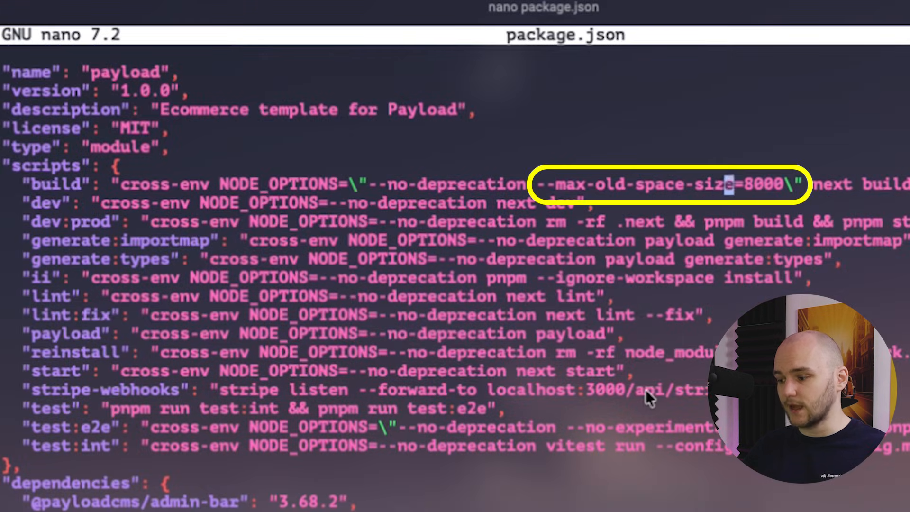
Lower max-old-space-size to a 20-prefixed value in package.json, save, and clear the terminal.
text(20)
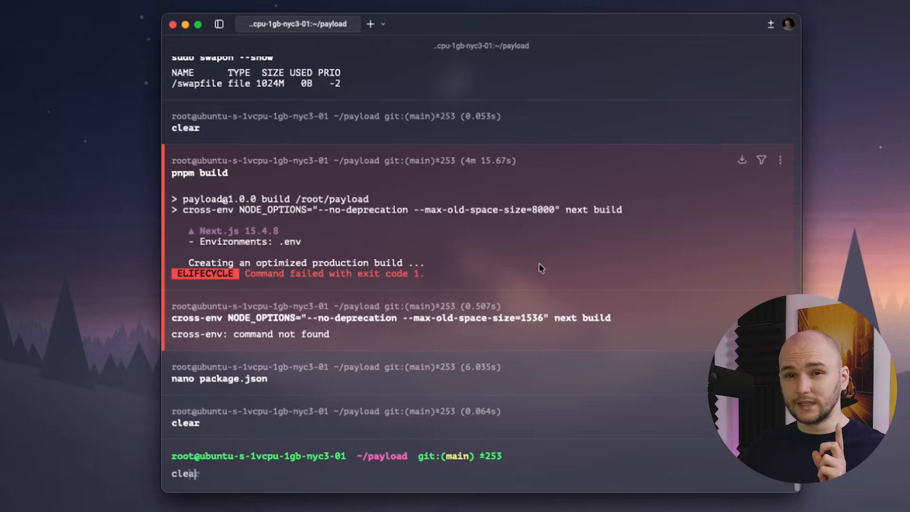
key(Return)
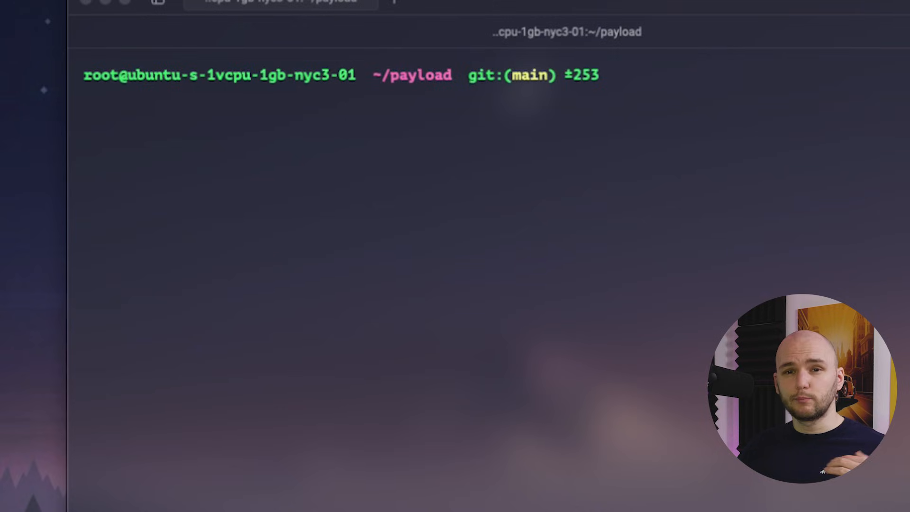
Allocate a second 1 GB swap file at /swapfile2 with fallocate.
text(sudo fallocate -l 1G /swapfile)
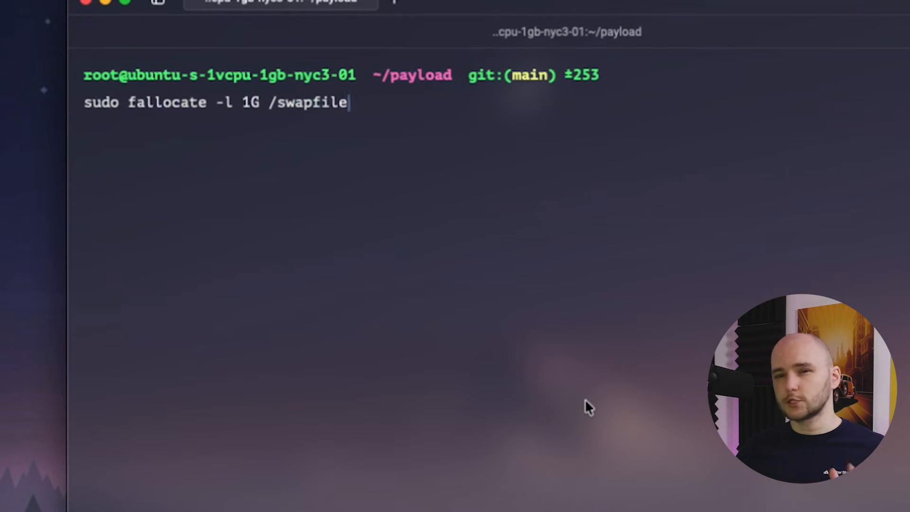
text(2)
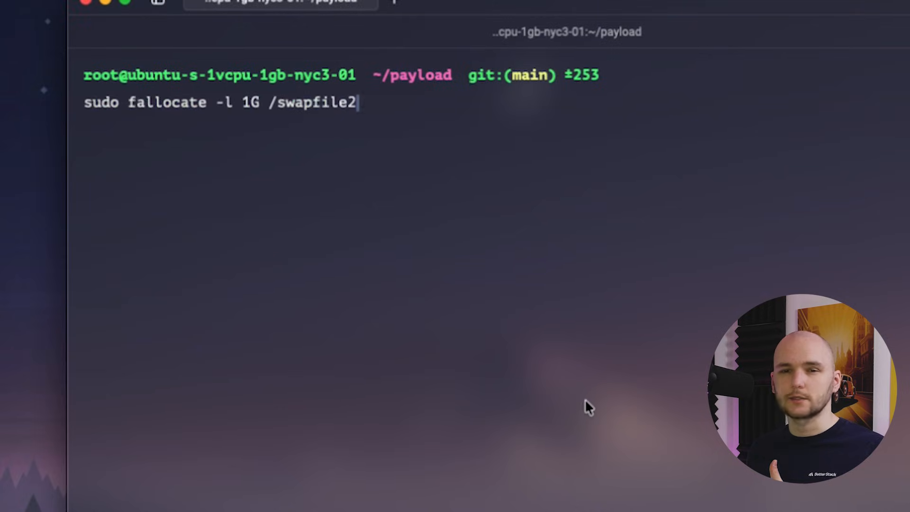
key(Return)
text(ls -lh /swapfile2)
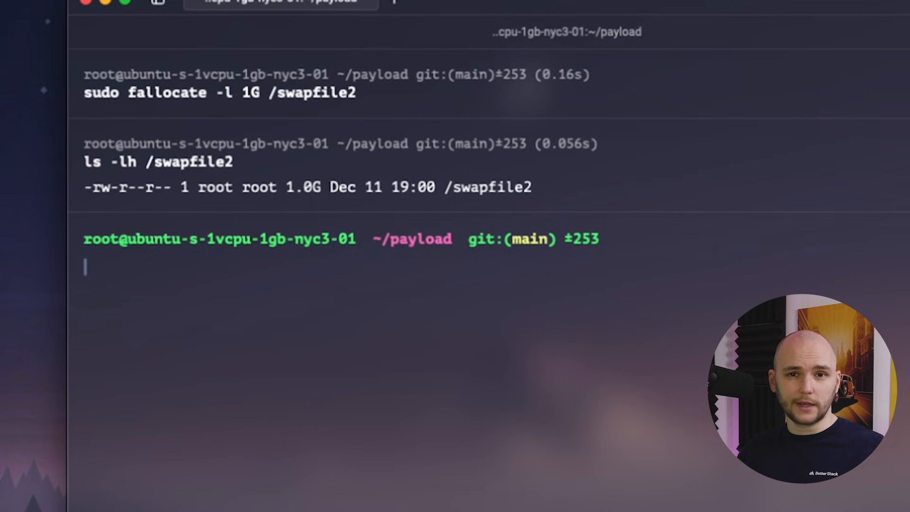
Restrict /swapfile2 to root with chmod 600, enable it, and list two 1024M swap entries.
text(sudo chmod 600 /swapfile)
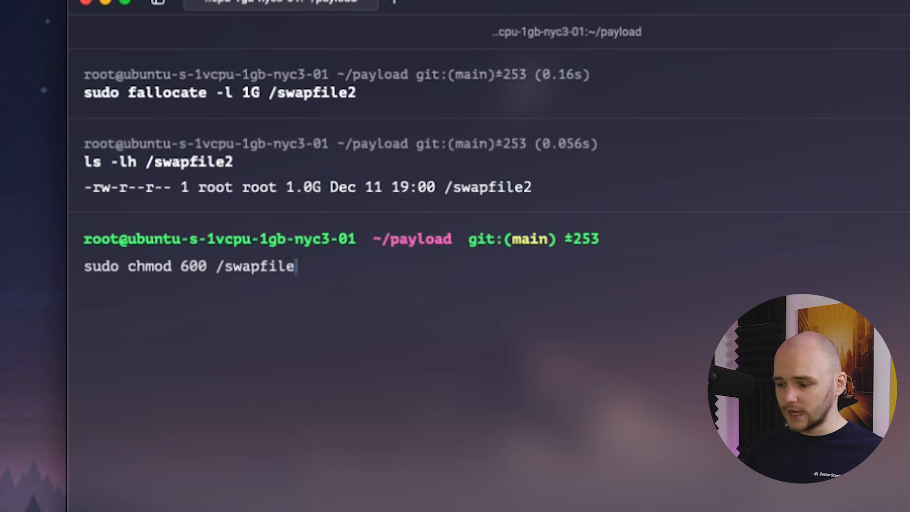
key(Return)
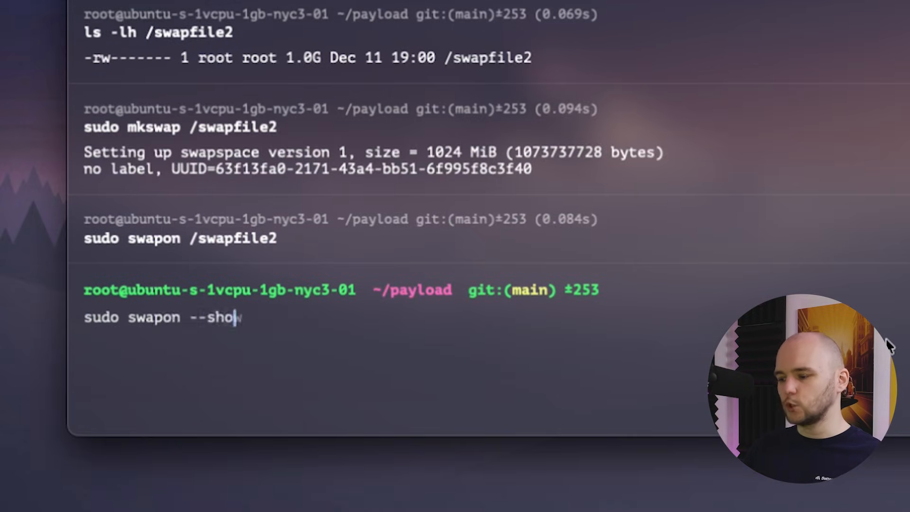
key(Return)
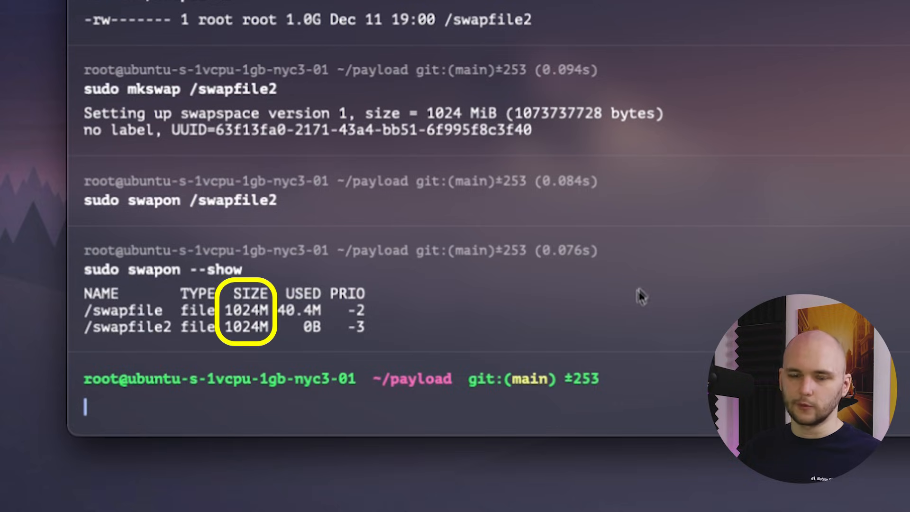